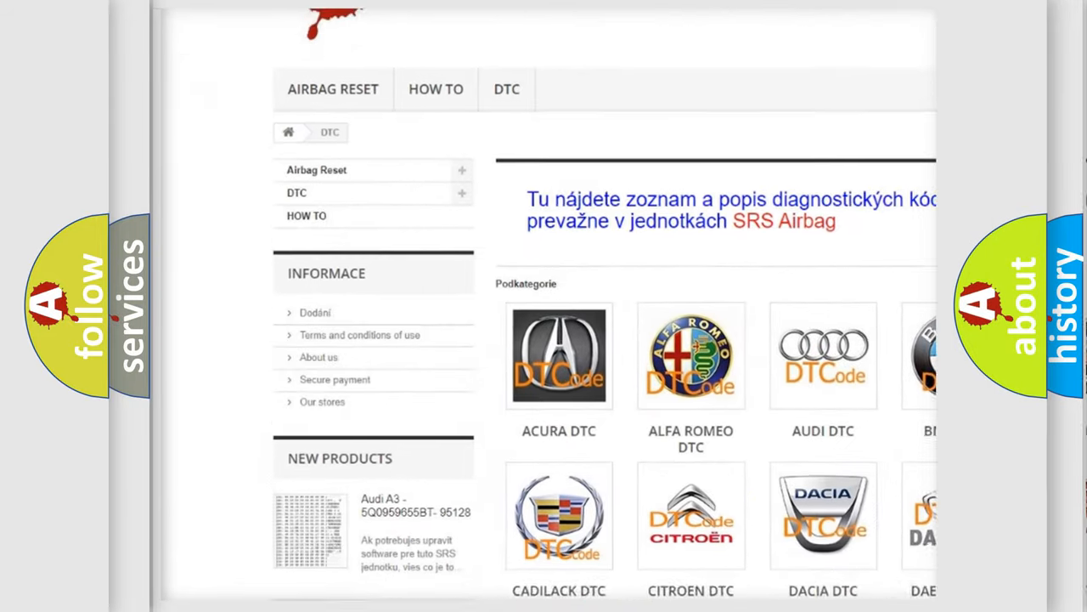
Bring the manufacturer DTC grid into view and mark the Dodge category.
scroll("down", 3)
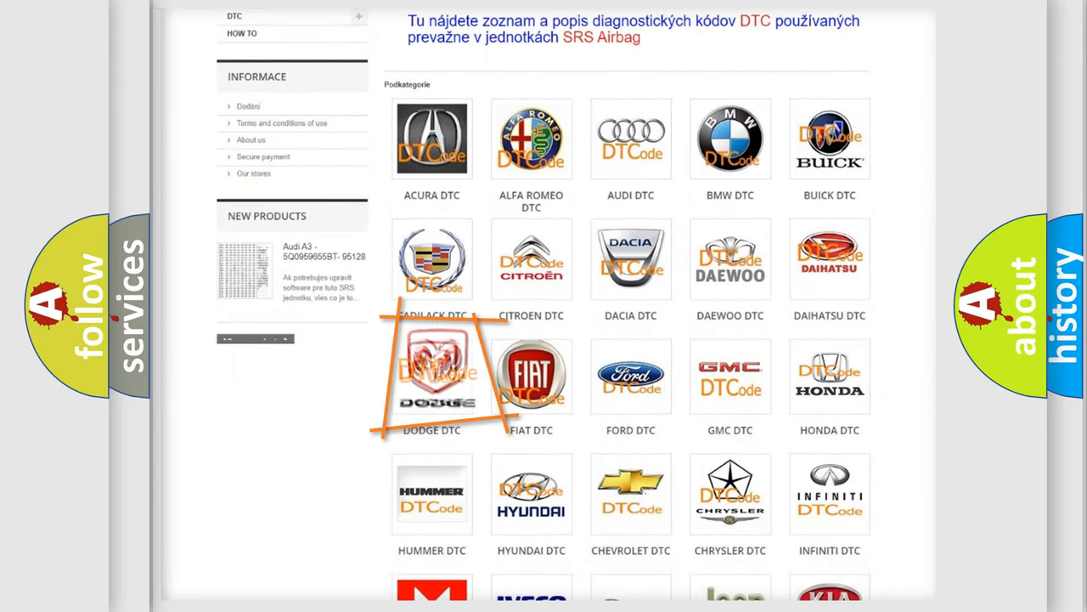
left_click(431, 376)
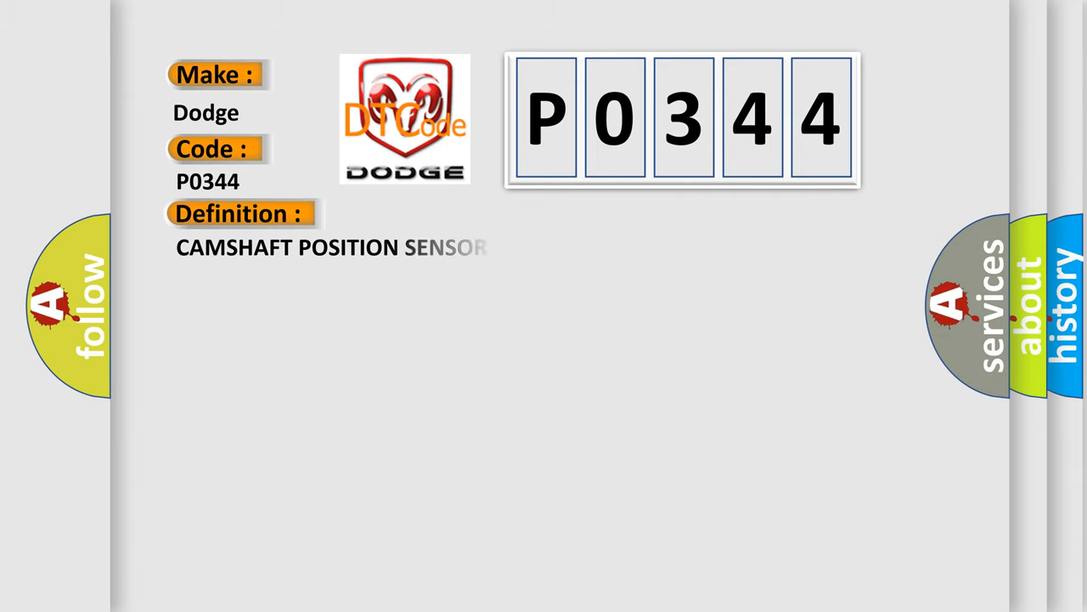
Reveal the Dodge P0344 card labels with definition CAMSHAFT POSITION SENSOR.
left_click(442, 214)
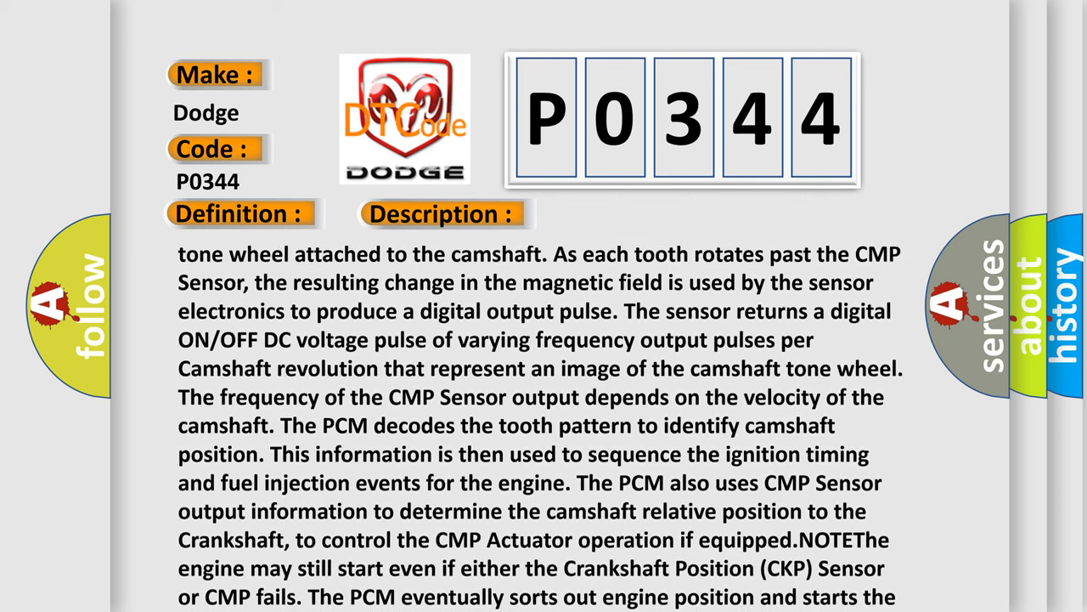
Scroll the camshaft sensor description to its final sentence about missing CKP or CMP signals.
scroll("down", 3)
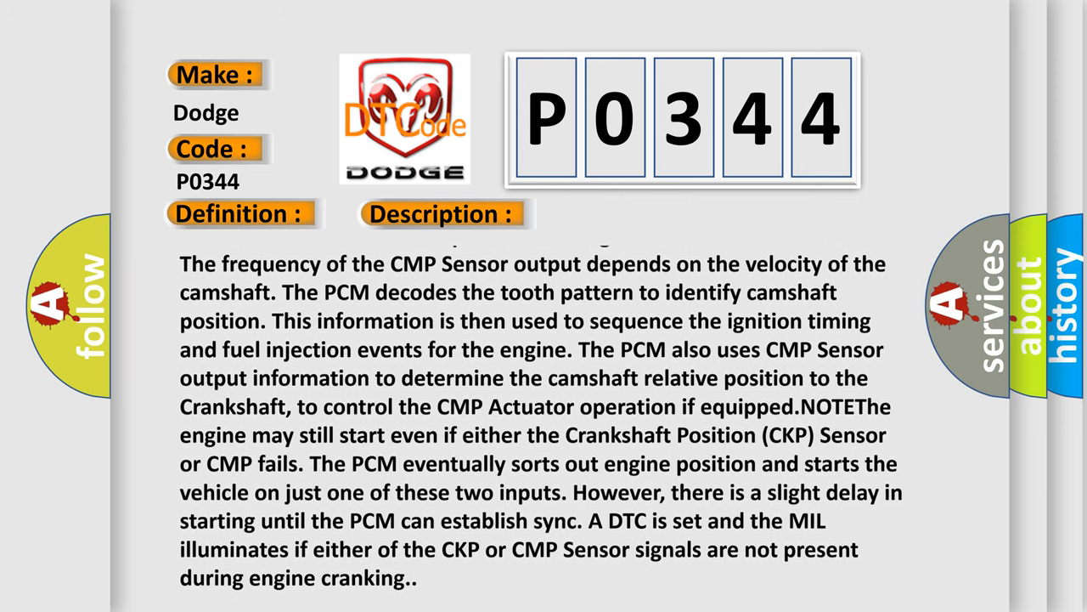